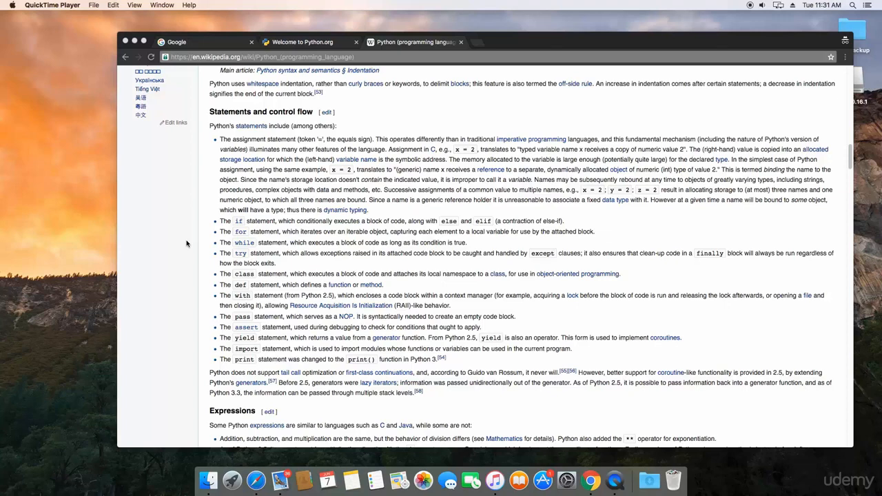
{"action": "mouse_move", "coordinate": [232, 480]}
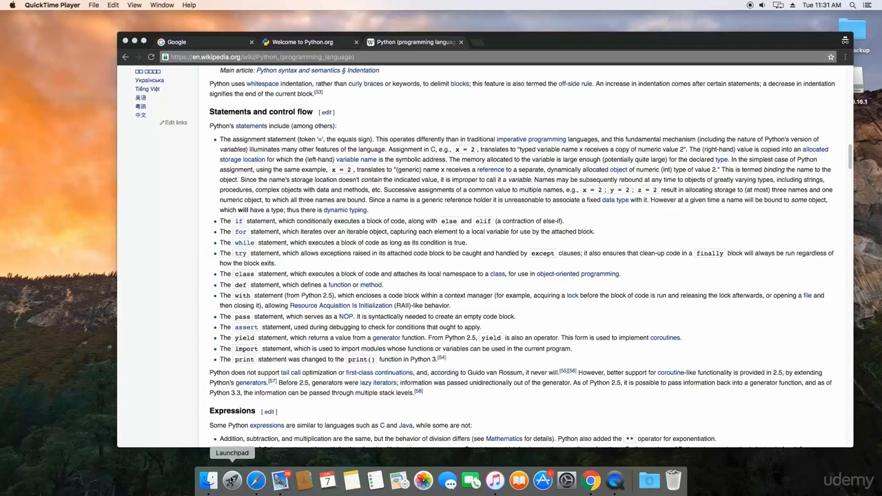
- Launch Terminal from the Dock, then search Google for "install homebrew osx" in Chrome
{"action": "left_click", "coordinate": [232, 452]}
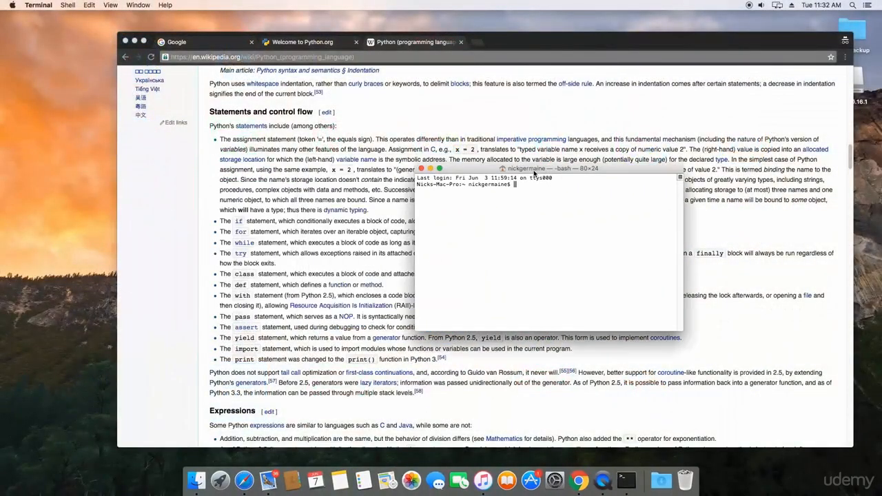
{"action": "left_click_drag", "start_coordinate": [544, 169], "coordinate": [645, 174]}
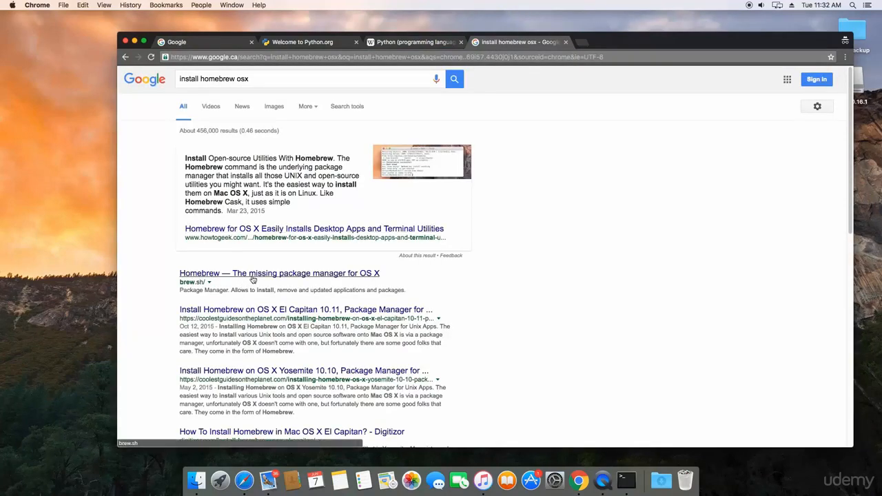
- Follow the Homebrew result to brew.sh showing the one-line install command
{"action": "left_click", "coordinate": [278, 273]}
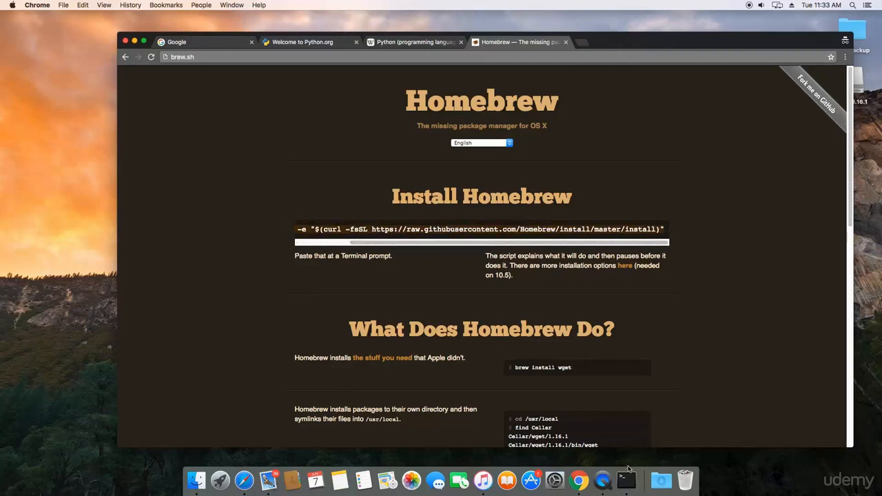
- Run brew install python in Terminal, which fails asking for brew link gdbm first
{"action": "left_click", "coordinate": [625, 479]}
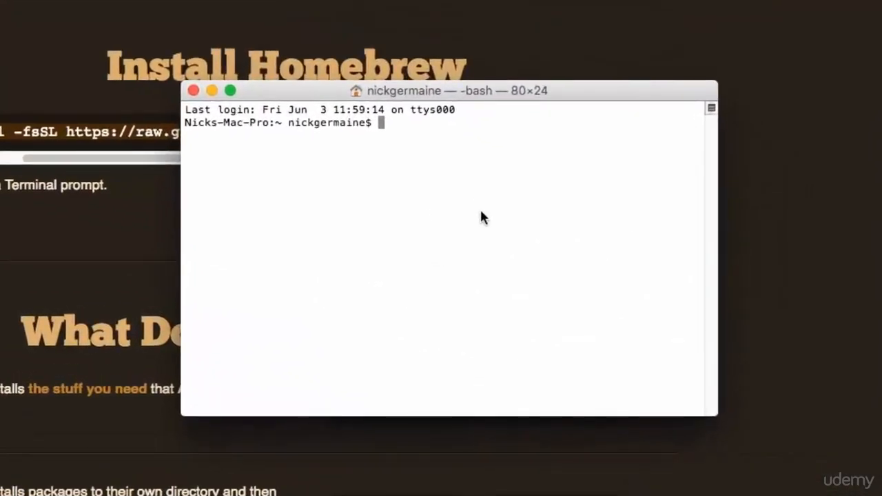
{"action": "type", "text": "brew install"}
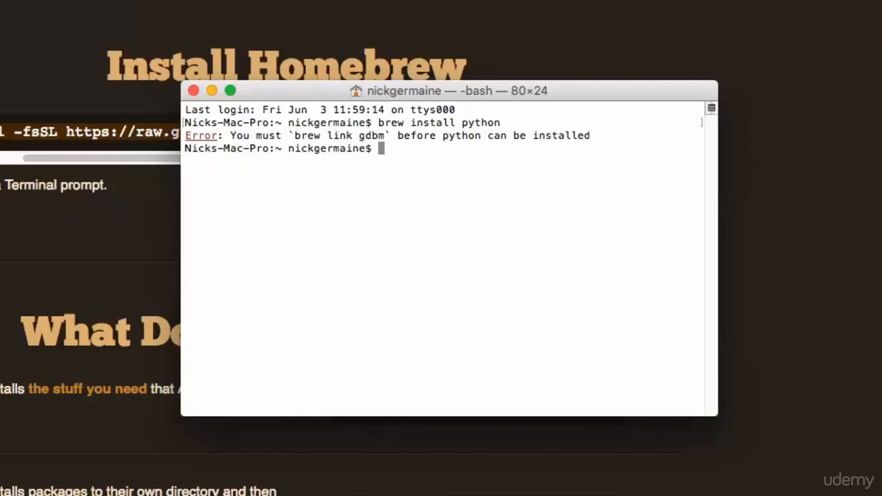
- Run python --version and python3 --version, showing Python 2.7.10 and Python 3.5.1
{"action": "type", "text": "python"}
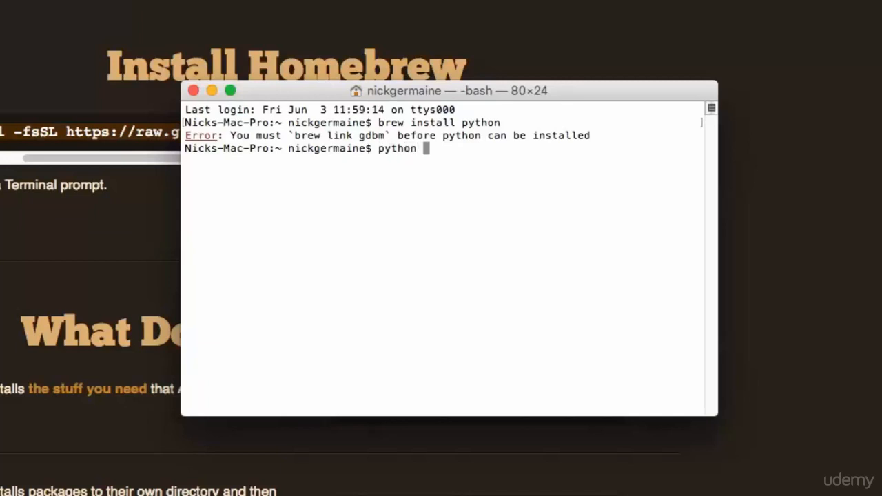
{"action": "type", "text": "--version"}
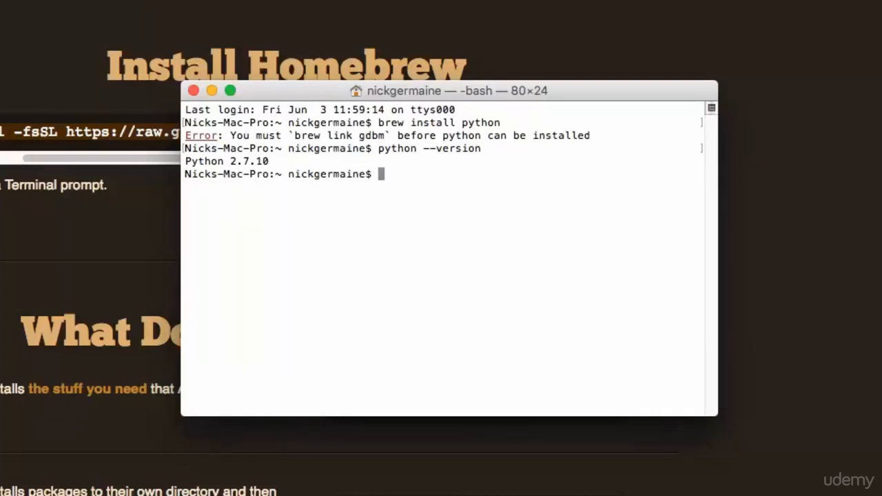
{"action": "type", "text": "python3"}
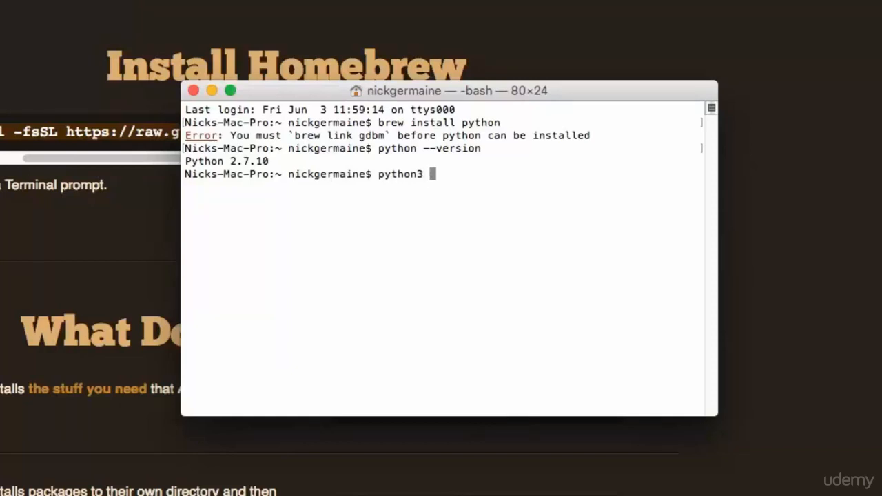
{"action": "type", "text": "--version"}
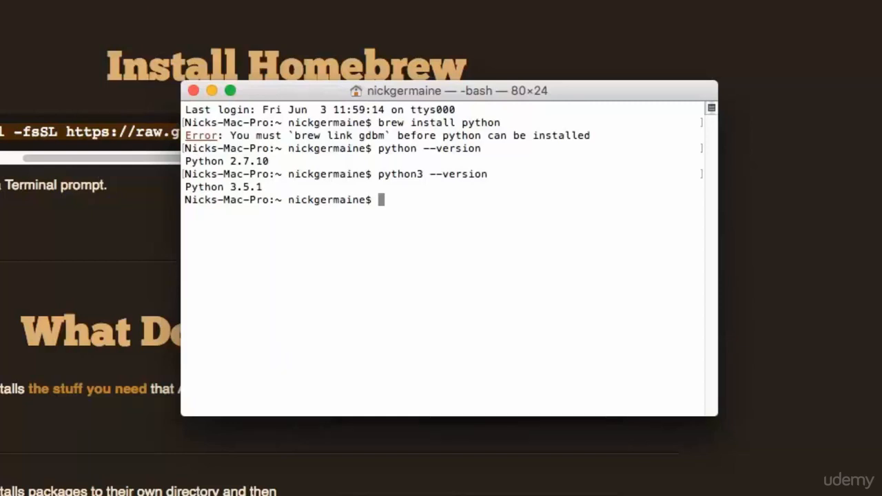
- Run clear to wipe the earlier output from the Terminal window
{"action": "type", "text": "clear"}
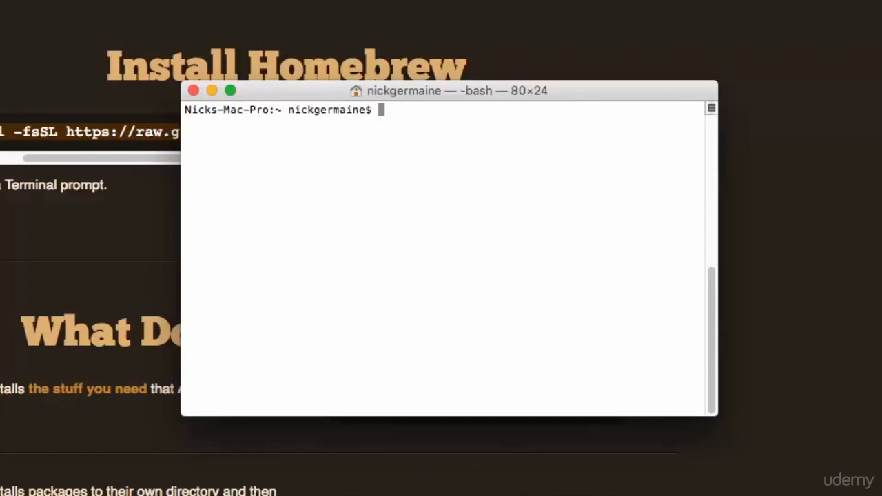
- Compose sudo apt-get install python3 at the prompt, then discard it without running
{"action": "type", "text": "sudo apt-get instal"}
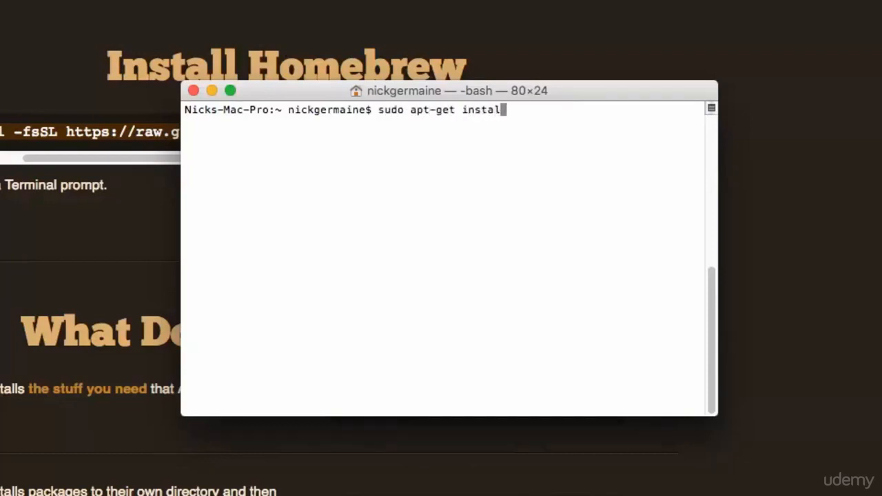
{"action": "type", "text": "python3"}
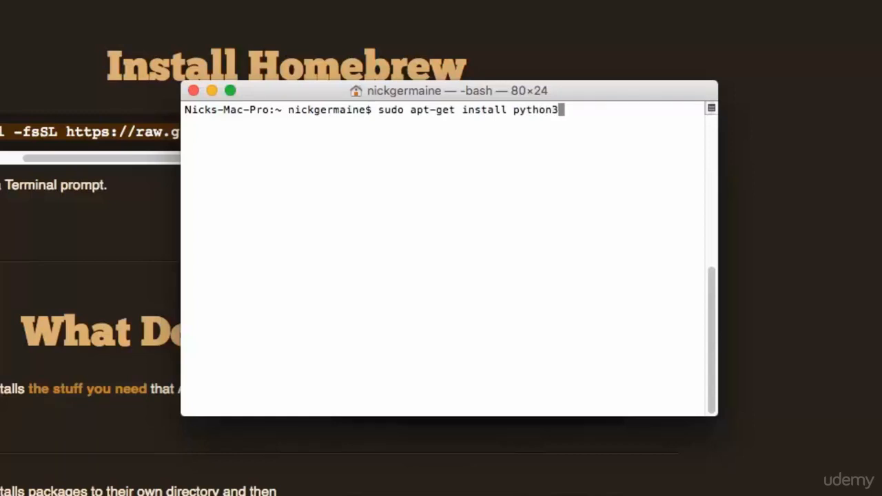
{"action": "key", "text": "Backspace"}
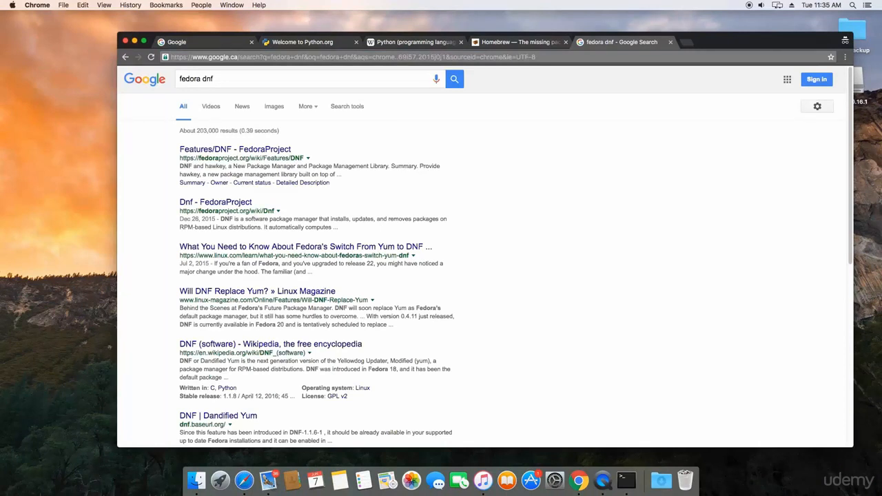
{"action": "mouse_move", "coordinate": [286, 246]}
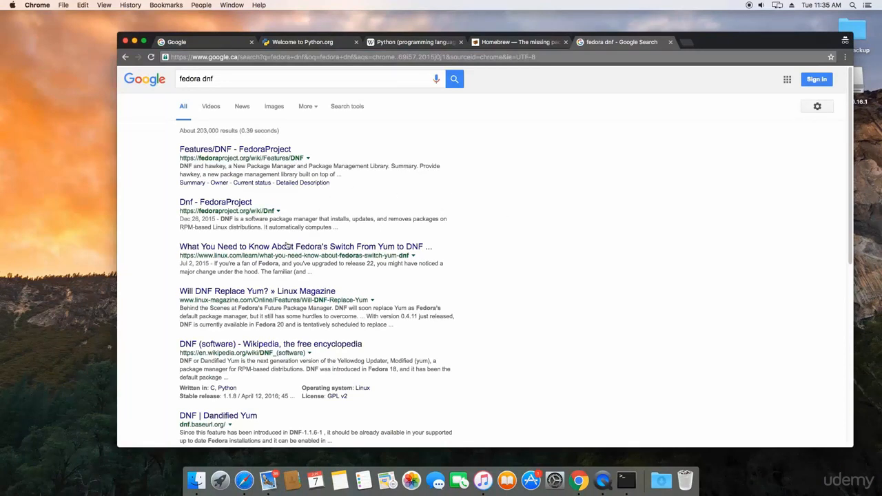
- Read the Linux.com article on Fedora's Yum-to-DNF switch down to the "How DNF is used" section
{"action": "left_click", "coordinate": [305, 245]}
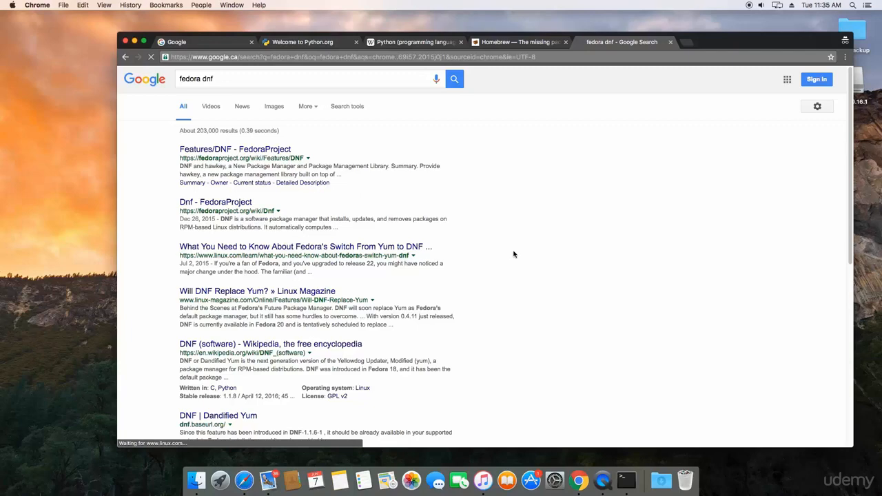
{"action": "left_click", "coordinate": [305, 247]}
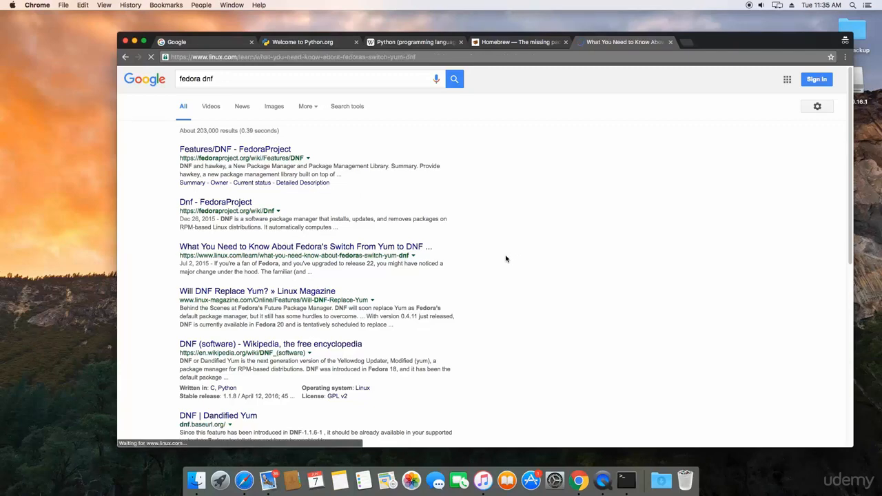
{"action": "left_click", "coordinate": [304, 246]}
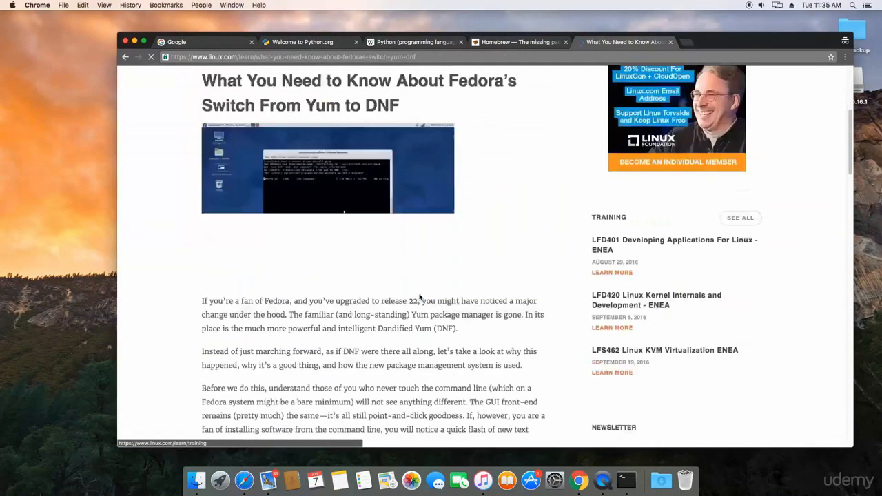
{"action": "scroll", "scroll_direction": "down", "scroll_amount": 3}
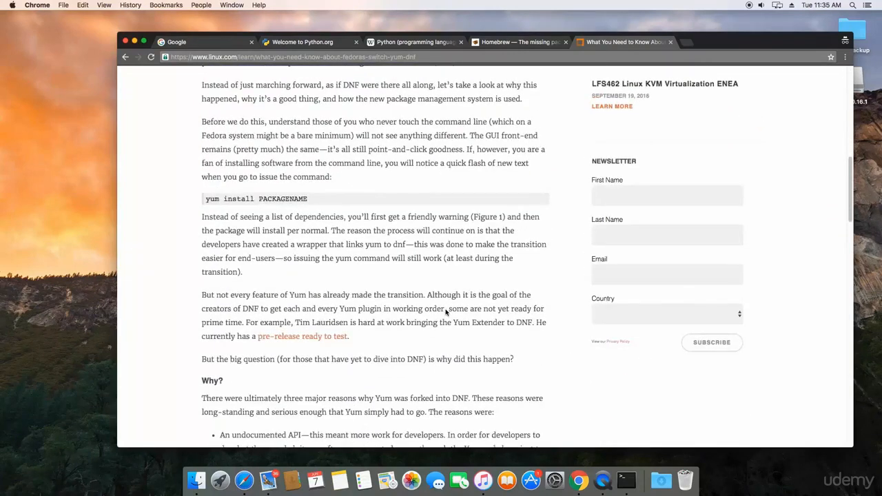
{"action": "scroll", "scroll_direction": "down", "scroll_amount": 3}
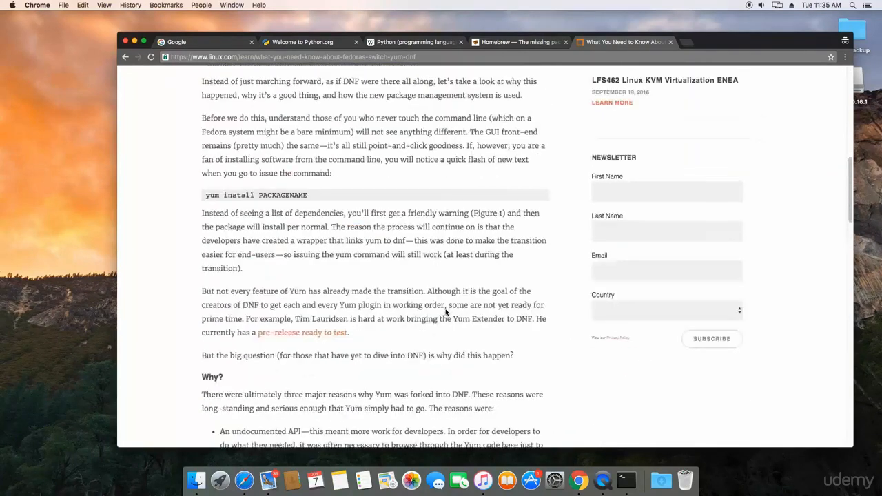
{"action": "scroll", "scroll_direction": "up", "scroll_amount": 3}
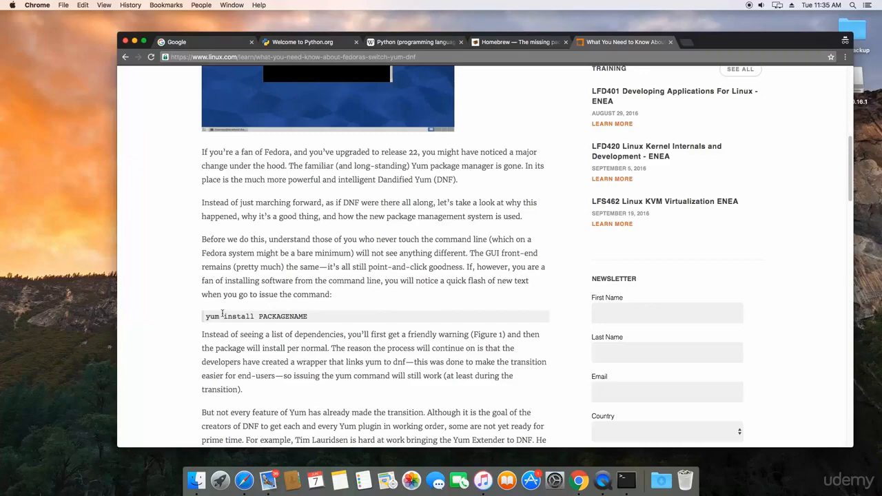
{"action": "scroll", "scroll_direction": "down", "scroll_amount": 3}
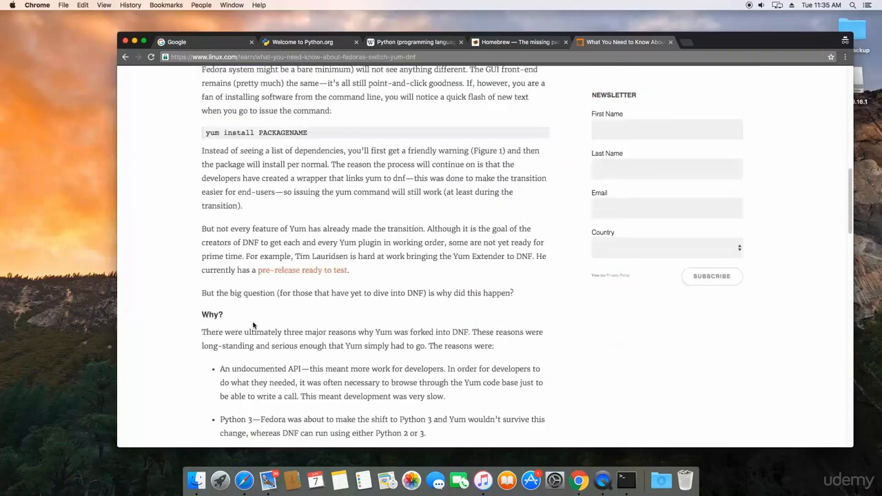
{"action": "scroll", "scroll_direction": "down", "scroll_amount": 3}
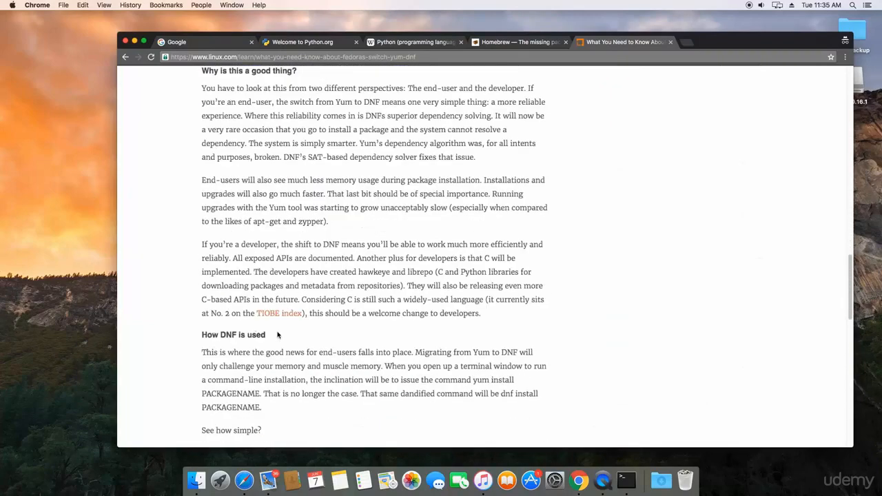
{"action": "scroll", "scroll_direction": "down", "scroll_amount": 3}
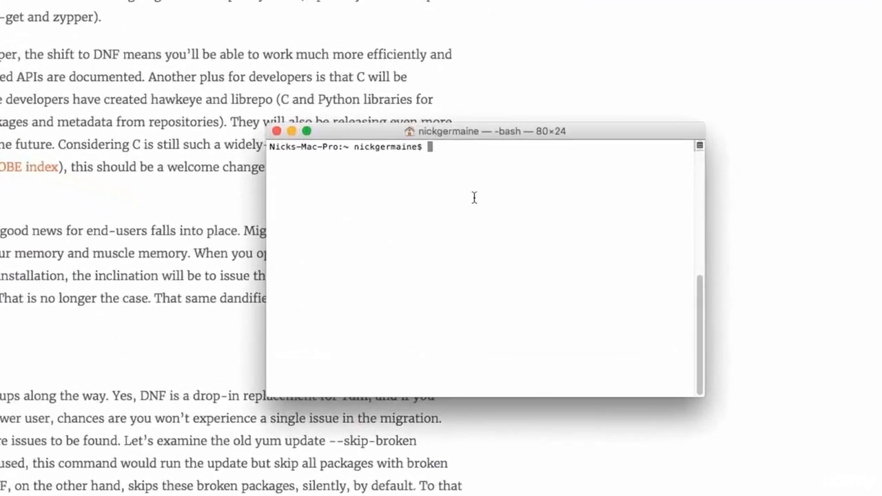
{"action": "type", "text": "sudo yum"}
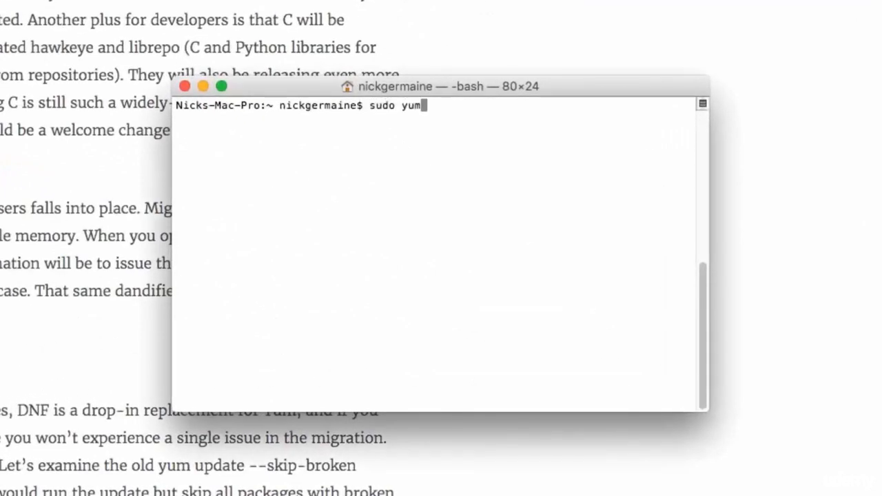
{"action": "type", "text": "install"}
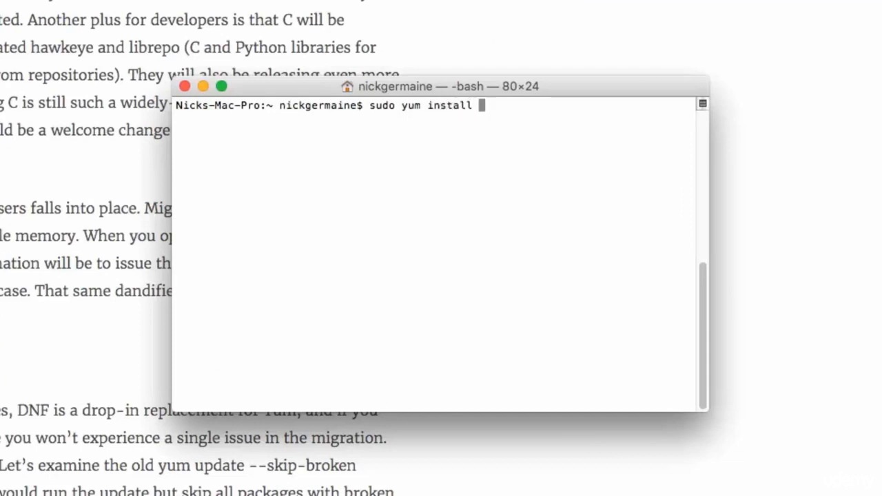
{"action": "type", "text": "pyt"}
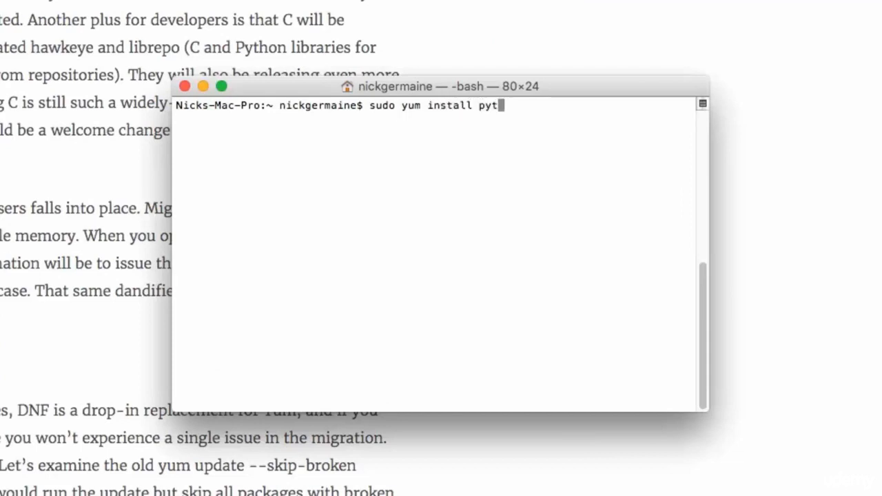
{"action": "type", "text": "hon3"}
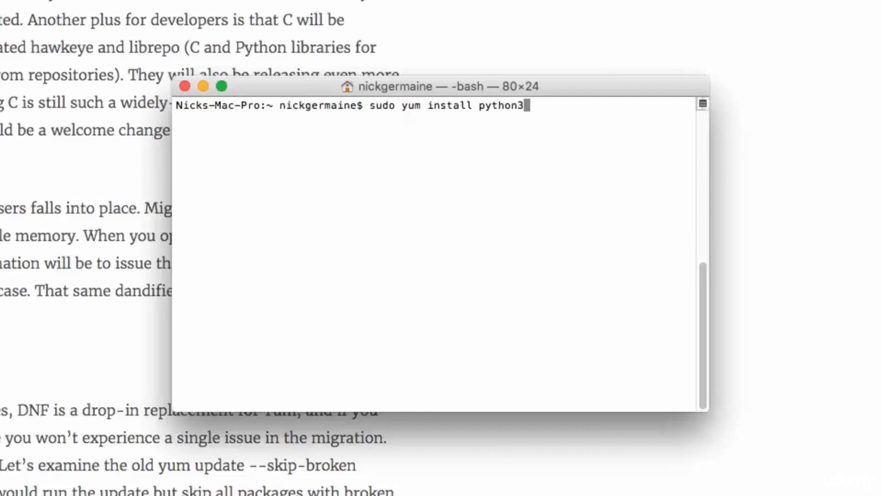
{"action": "key", "text": "Backspace"}
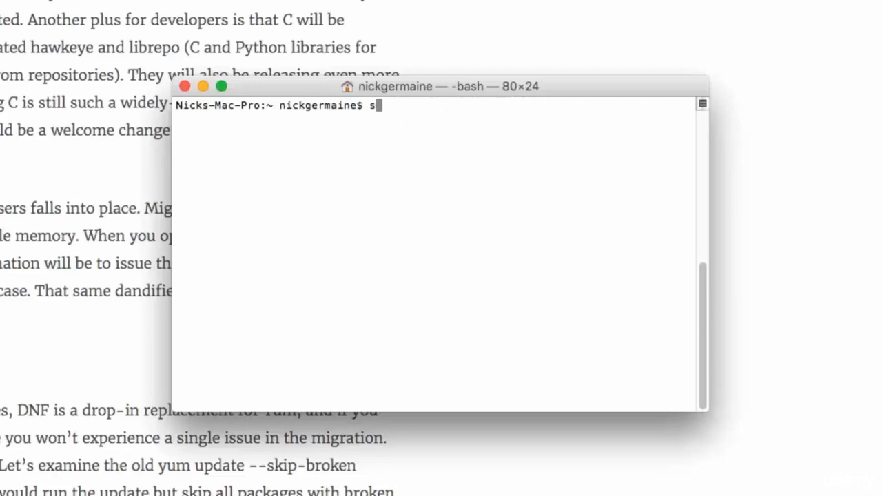
{"action": "key", "text": "backspace"}
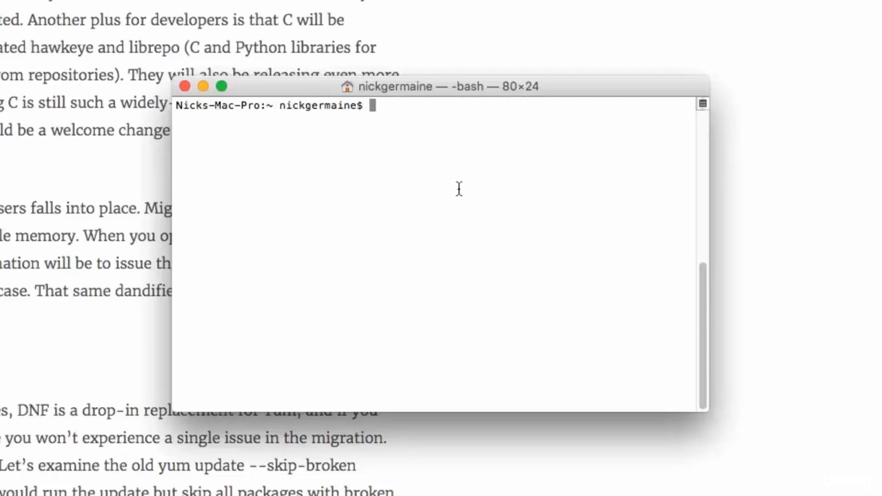
{"action": "left_click_drag", "start_coordinate": [438, 86], "coordinate": [496, 107]}
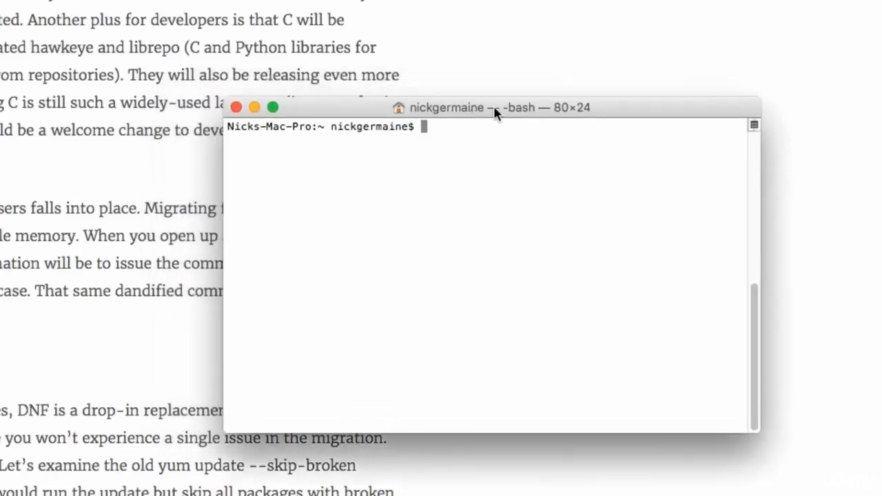
{"action": "left_click_drag", "start_coordinate": [493, 108], "coordinate": [498, 107]}
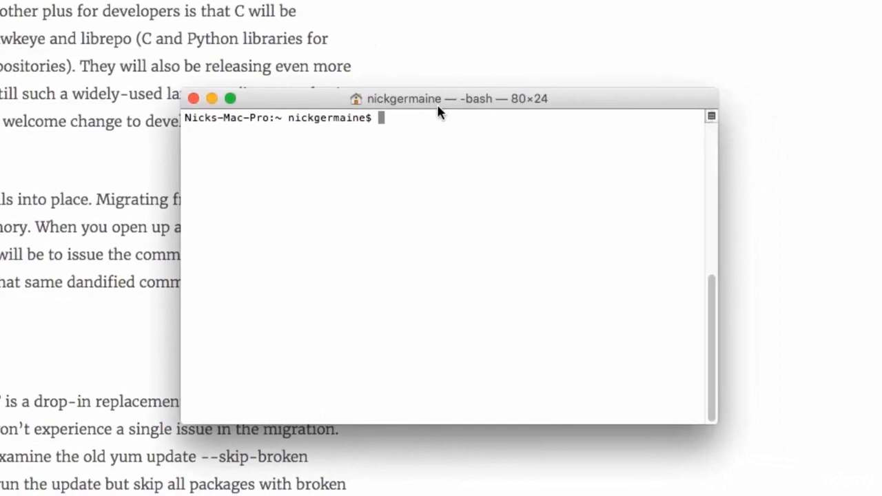
{"action": "type", "text": "sudo pacman"}
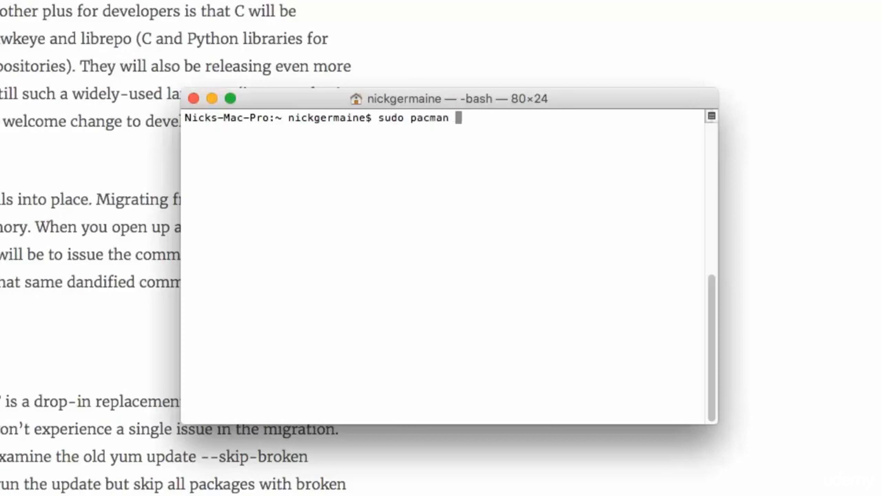
{"action": "type", "text": "-S"}
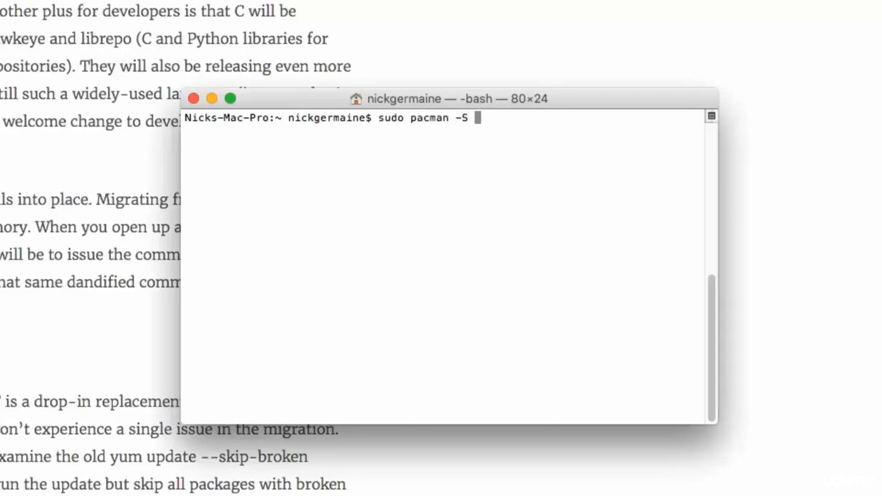
{"action": "type", "text": "python3"}
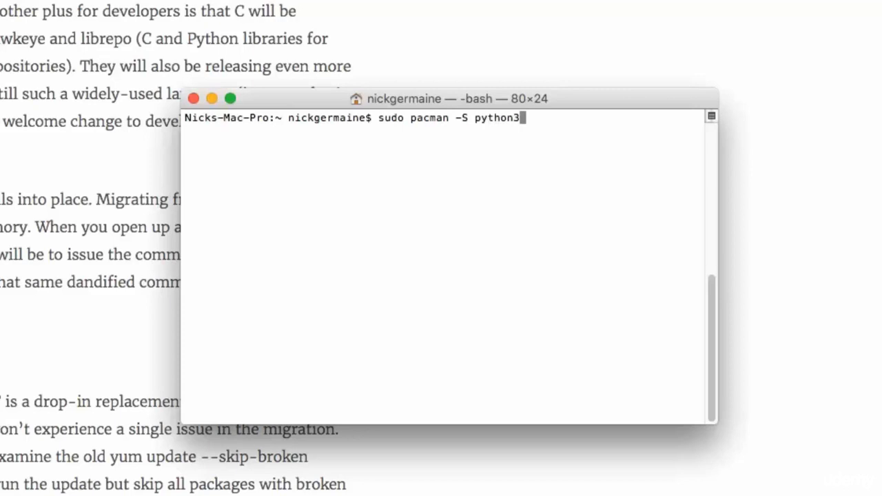
{"action": "key", "text": "BackSpace"}
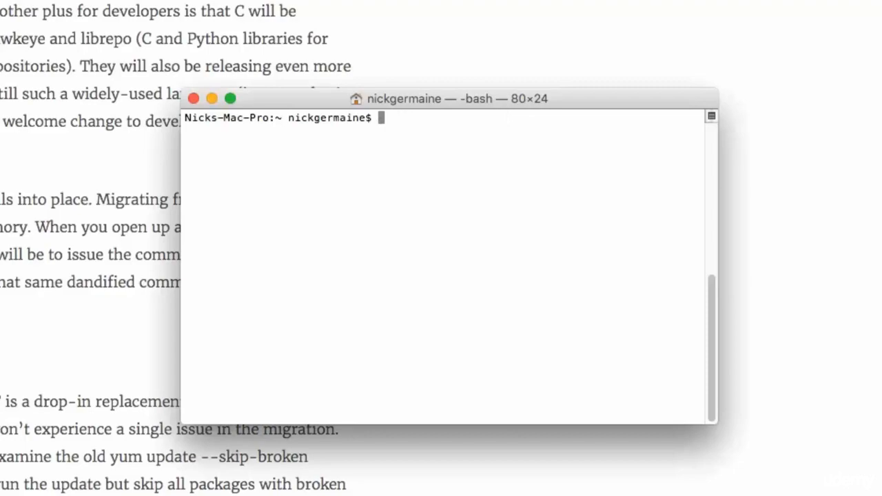
{"action": "mouse_move", "coordinate": [69, 40]}
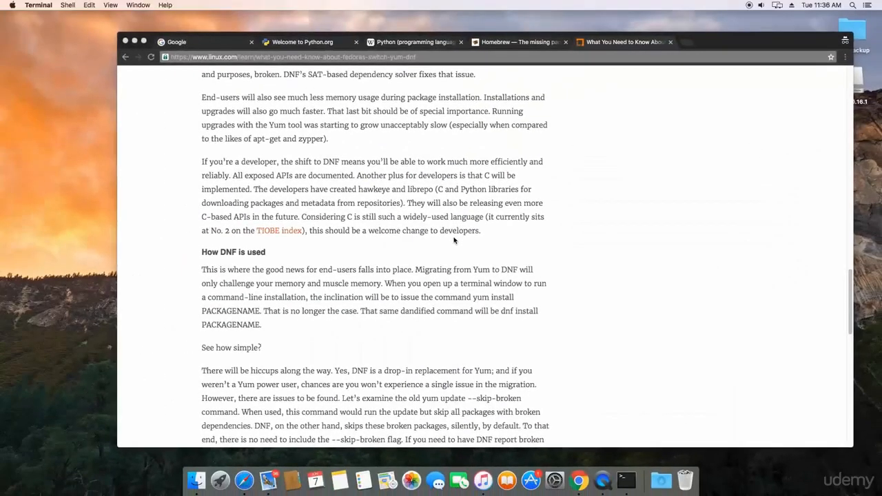
- Navigate python.org Downloads to the Python Releases for Windows page and its latest Python 3 link
{"action": "left_click", "coordinate": [303, 41]}
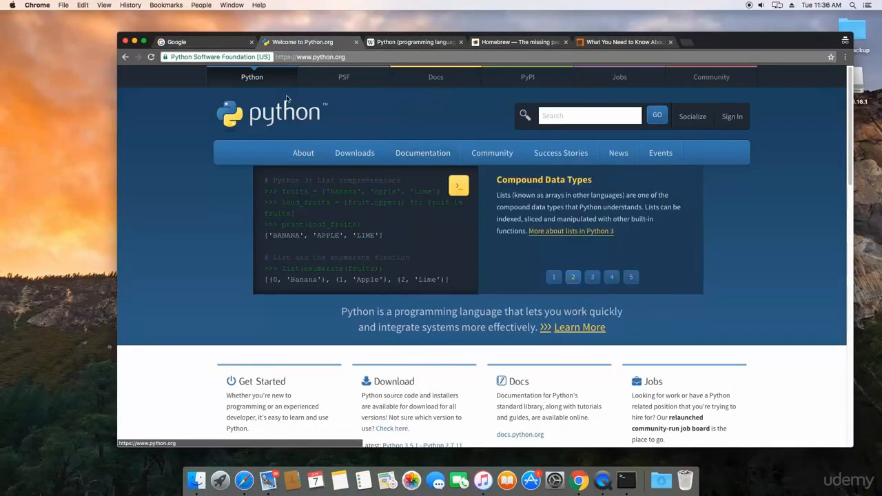
{"action": "left_click", "coordinate": [354, 151]}
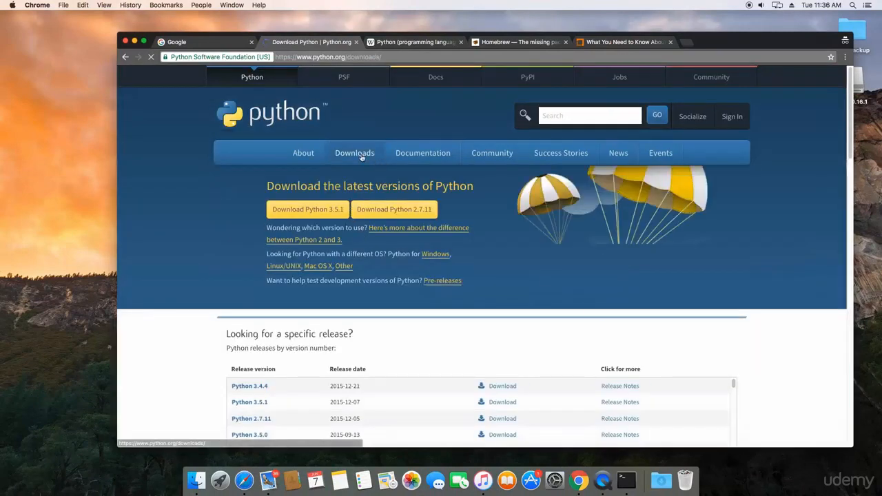
{"action": "left_click", "coordinate": [354, 152]}
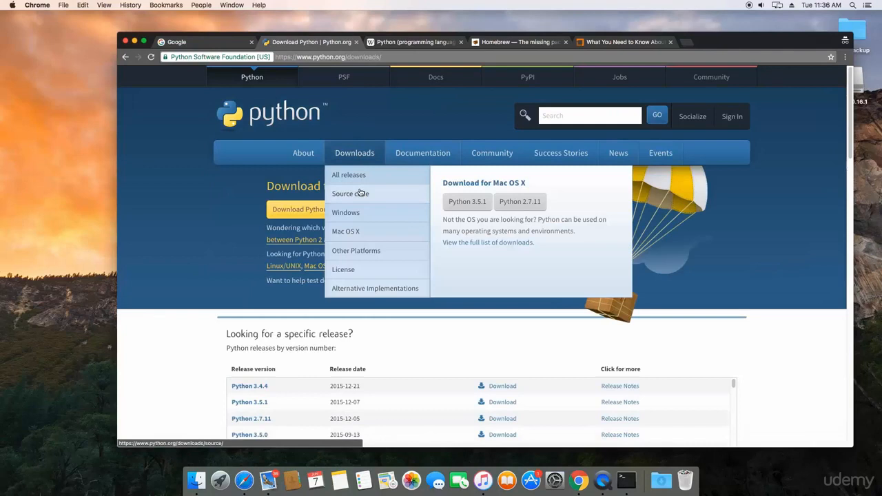
{"action": "mouse_move", "coordinate": [349, 175]}
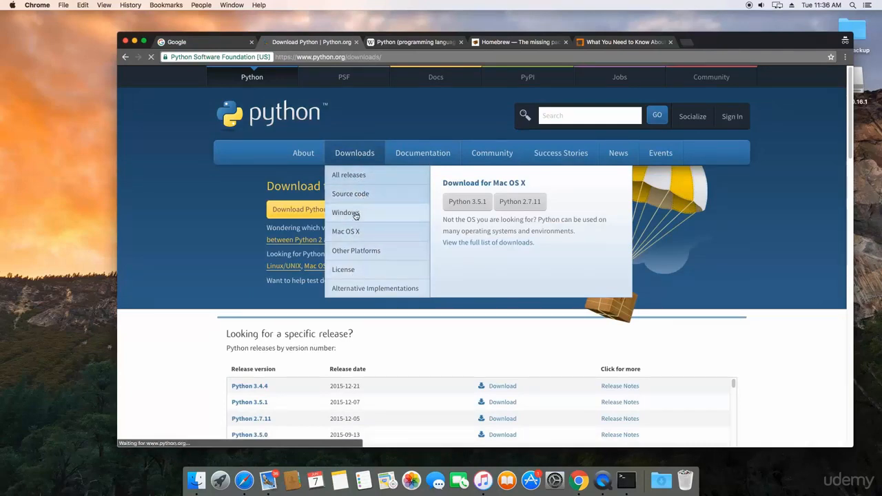
{"action": "left_click", "coordinate": [346, 212]}
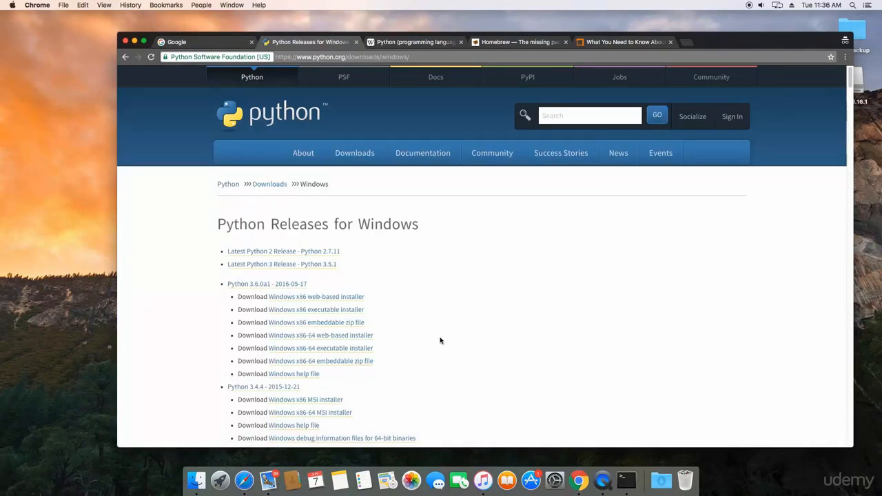
- View the Python 3.5.1 release page's release date and major new features
{"action": "scroll", "scroll_direction": "down", "scroll_amount": 3}
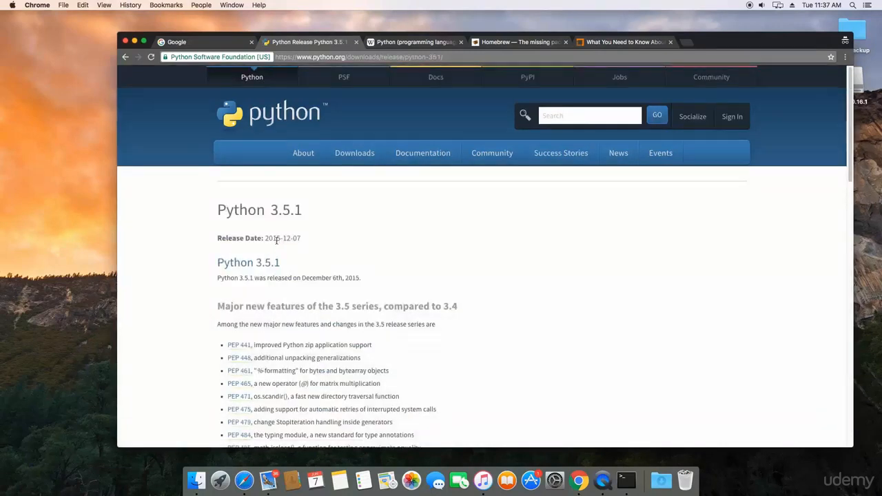
- Review the Files table of Python 3.5.1 Windows installers on the release page
{"action": "scroll", "scroll_direction": "down", "scroll_amount": 3}
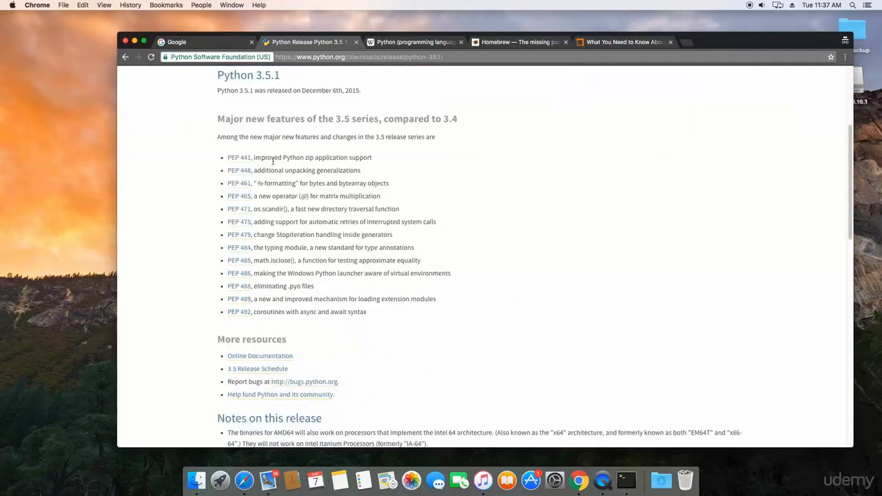
{"action": "scroll", "scroll_direction": "down", "scroll_amount": 3}
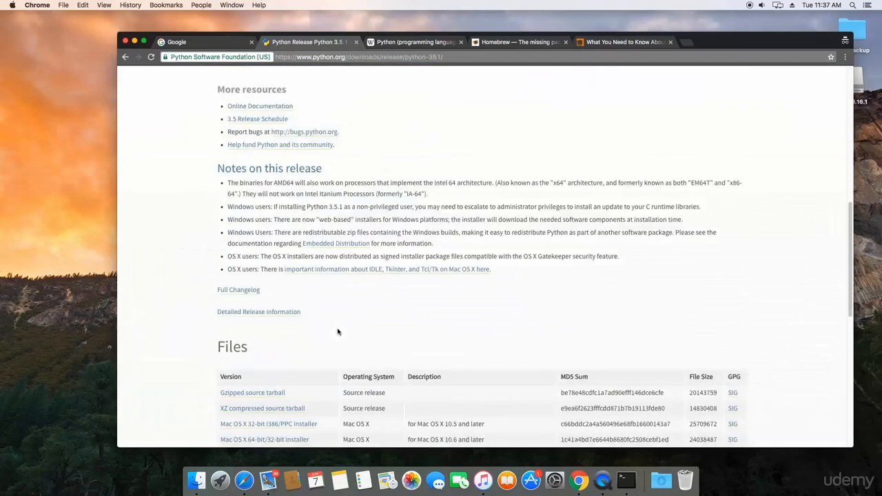
{"action": "scroll", "scroll_direction": "down", "scroll_amount": 3}
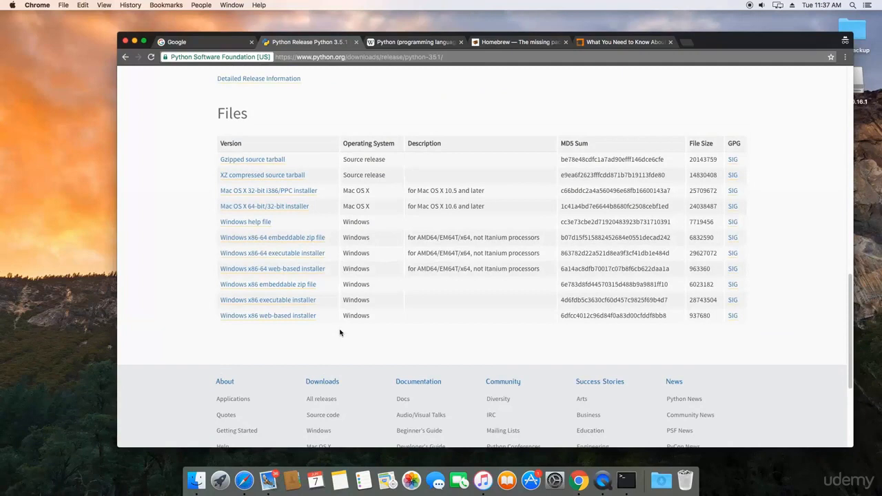
{"action": "scroll", "scroll_direction": "down", "scroll_amount": 3}
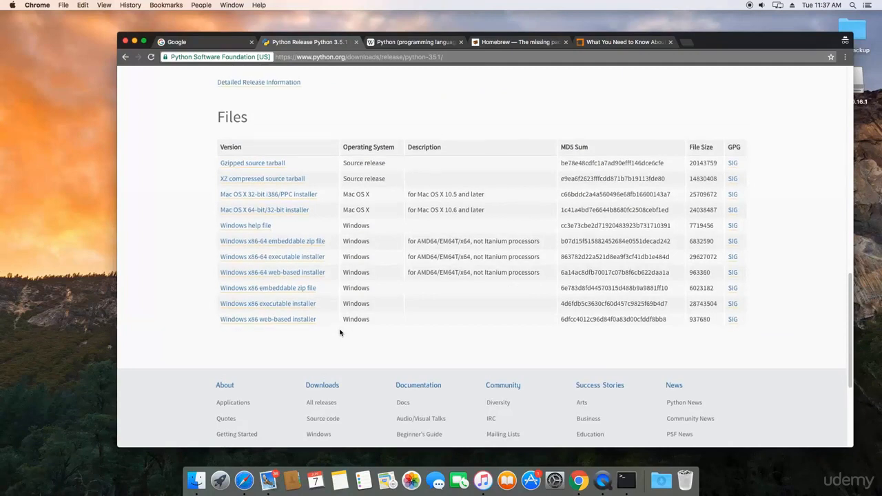
{"action": "mouse_move", "coordinate": [338, 332]}
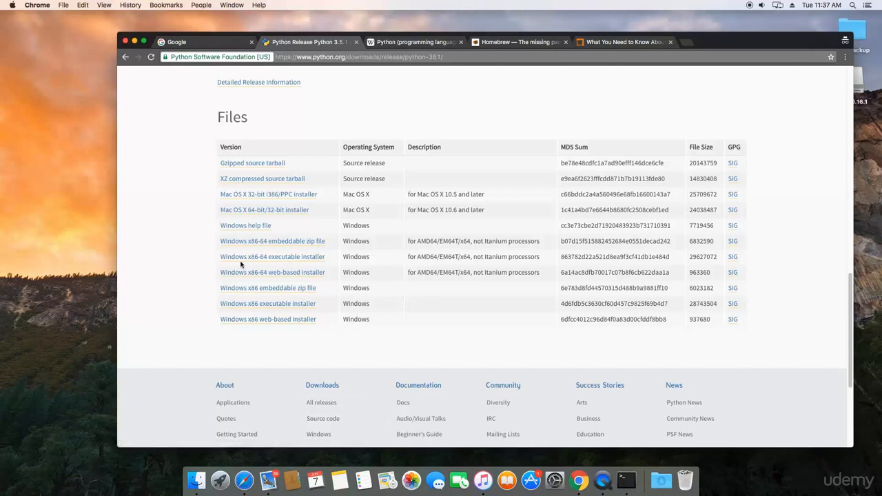
{"action": "mouse_move", "coordinate": [272, 256]}
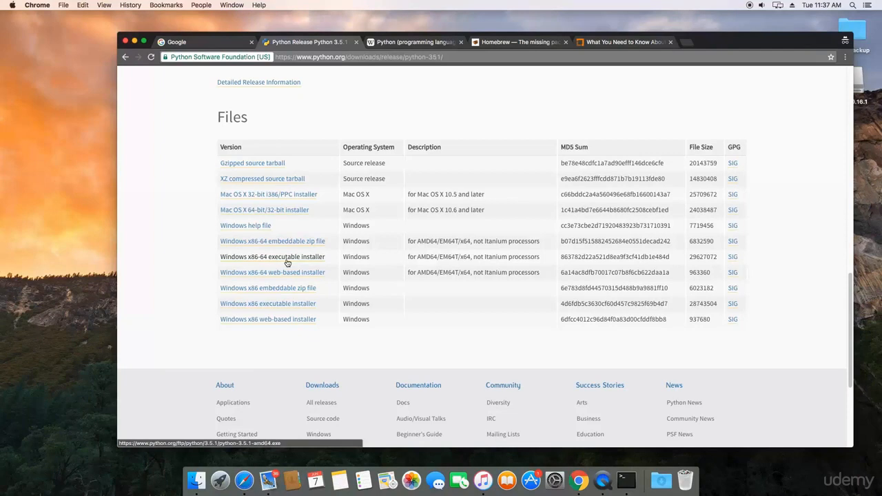
{"action": "mouse_move", "coordinate": [251, 310]}
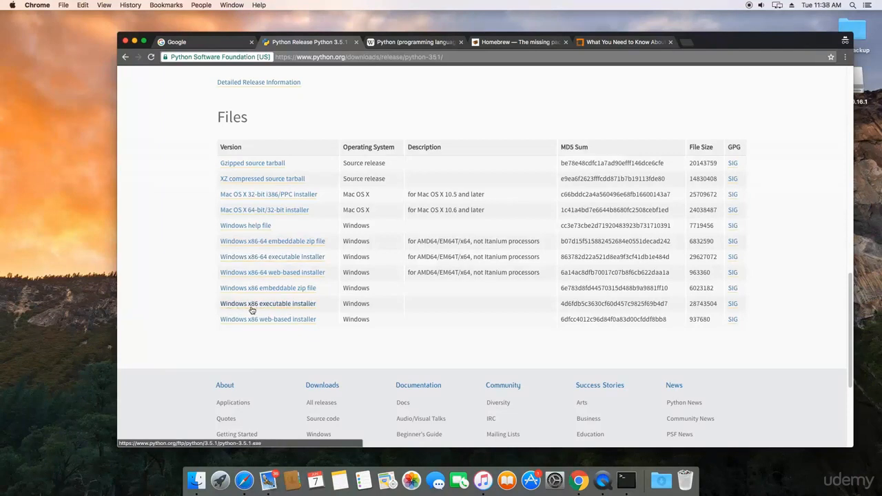
{"action": "mouse_move", "coordinate": [259, 309]}
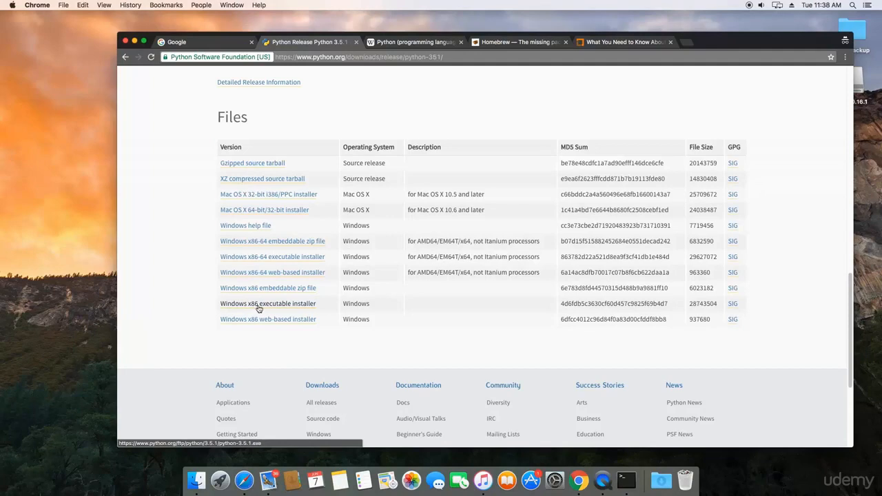
{"action": "scroll", "scroll_direction": "up", "scroll_amount": 3}
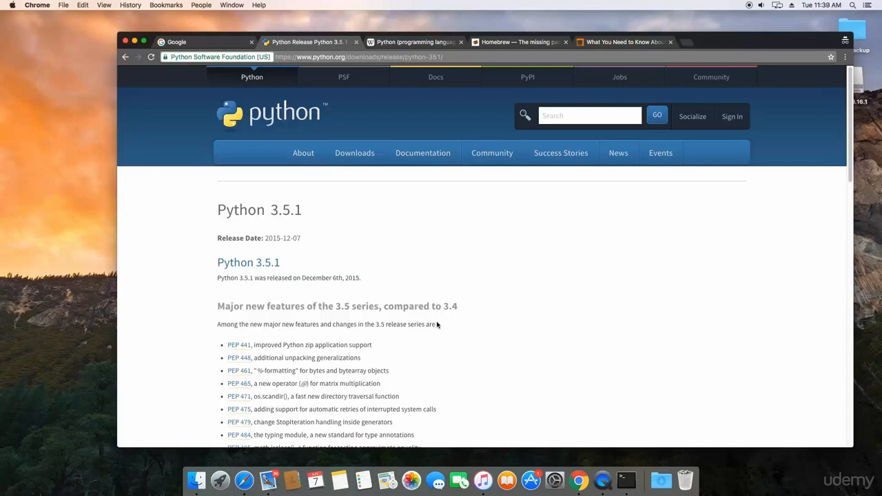
{"action": "mouse_move", "coordinate": [661, 424]}
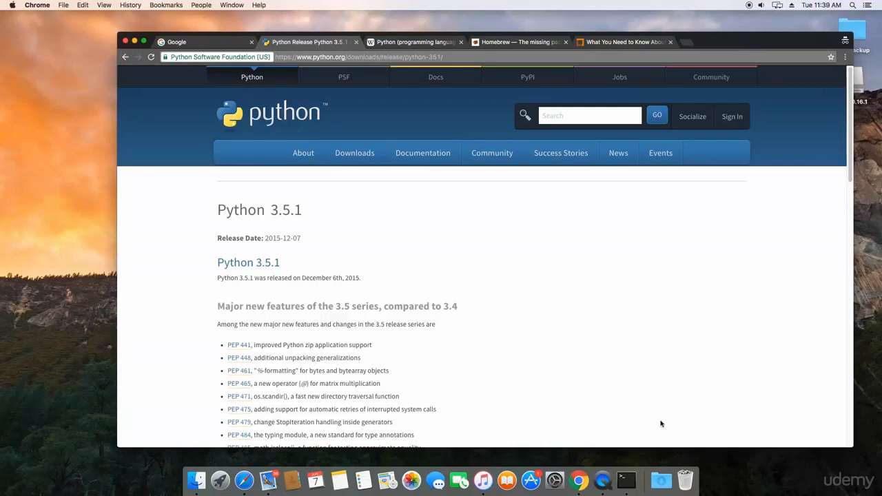
- Run python3 in Terminal to start the interactive Python 3.5.1 interpreter
{"action": "left_click", "coordinate": [625, 479]}
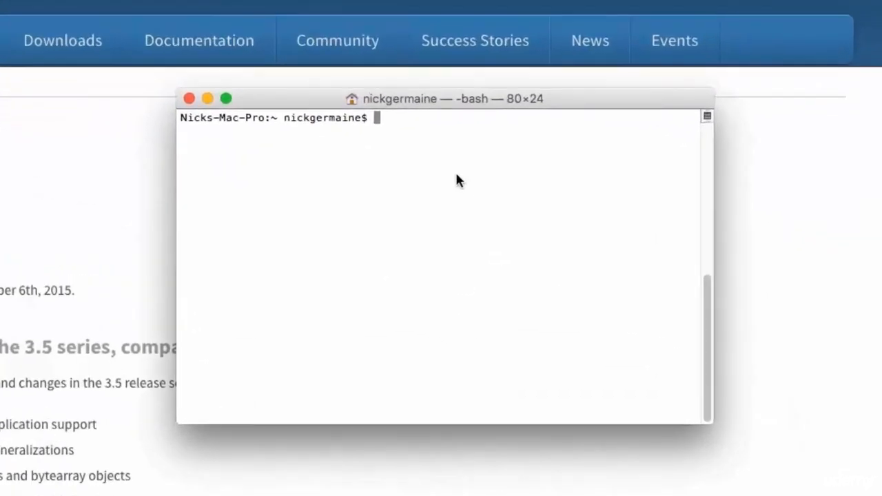
{"action": "type", "text": "python3"}
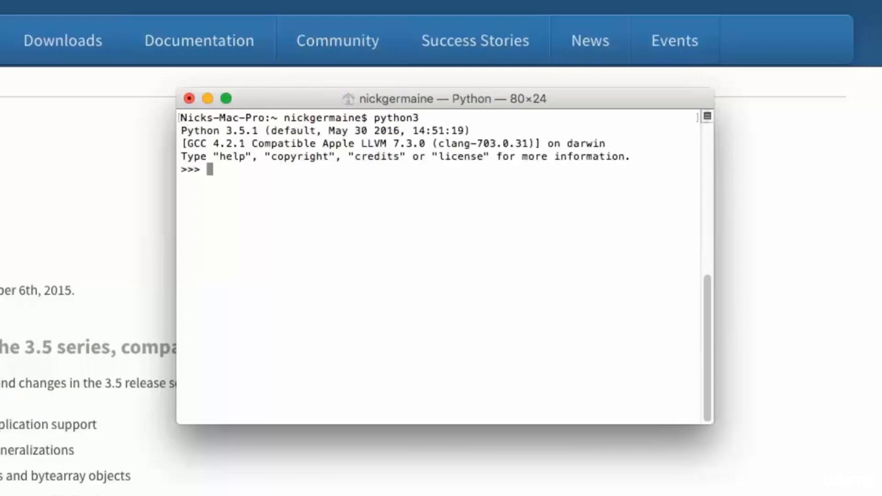